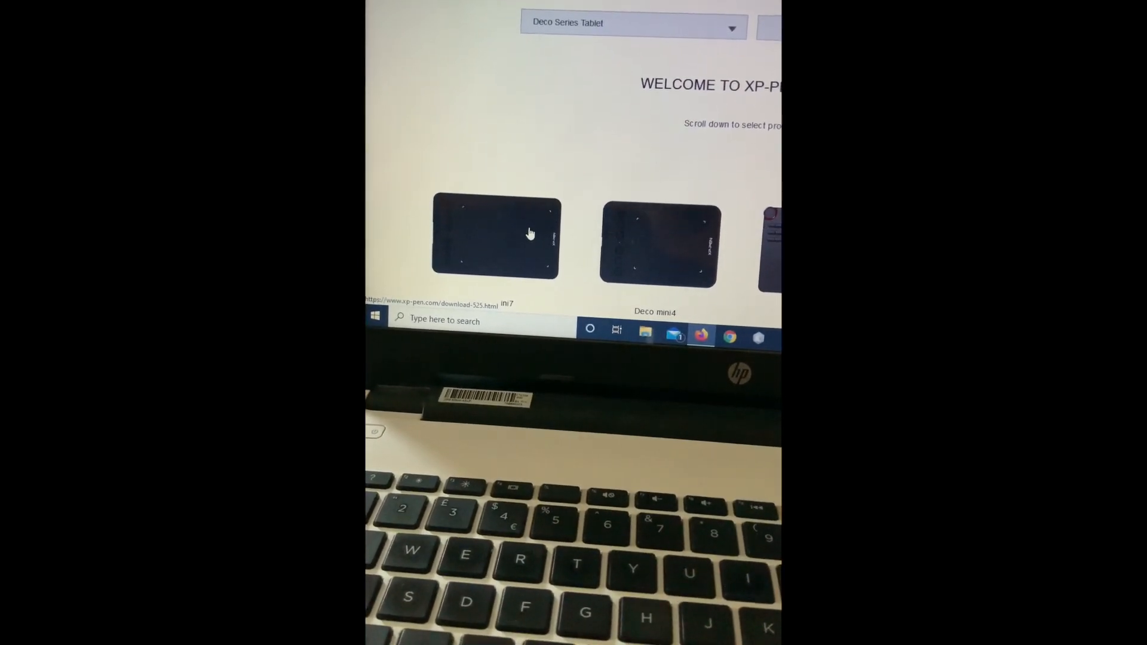
- Open the Deco mini7 download page and scroll to its Software & Drivers section
left_click(495, 239)
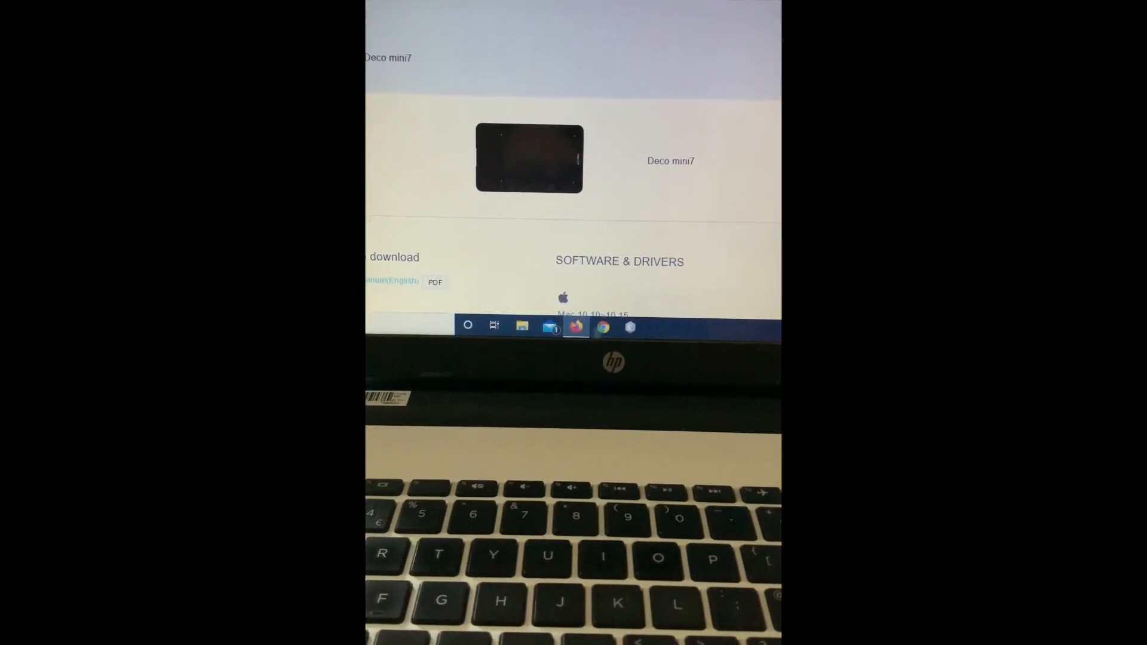
scroll("down", 3)
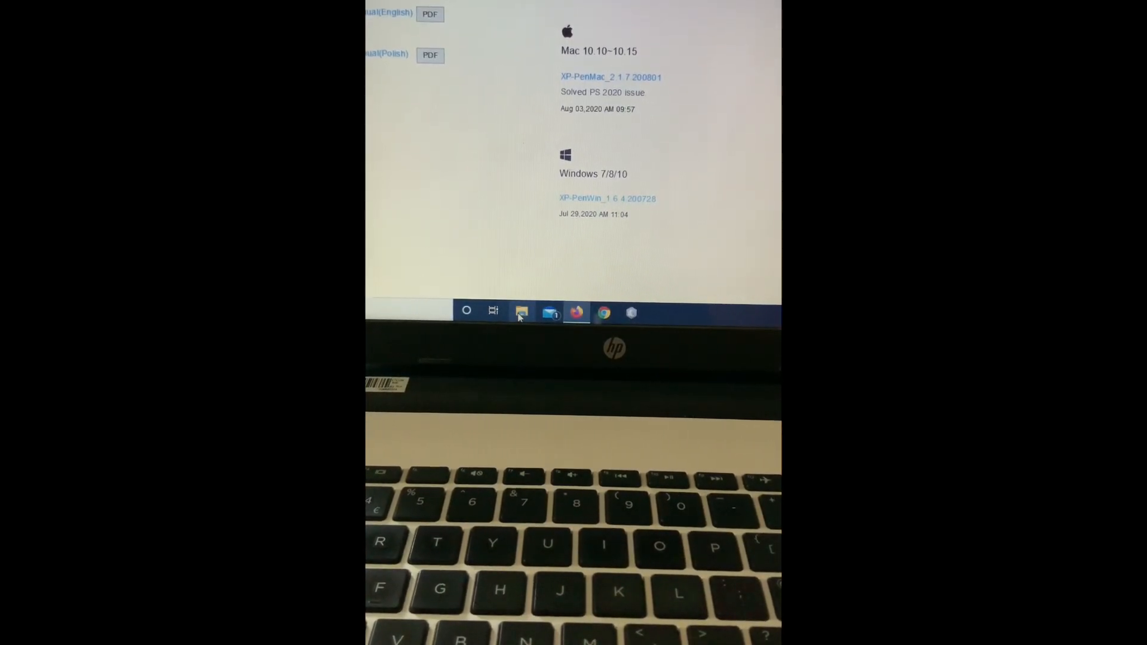
- Go to Downloads in File Explorer and select the XP-PenWin 1.6.4 zip file
left_click(522, 312)
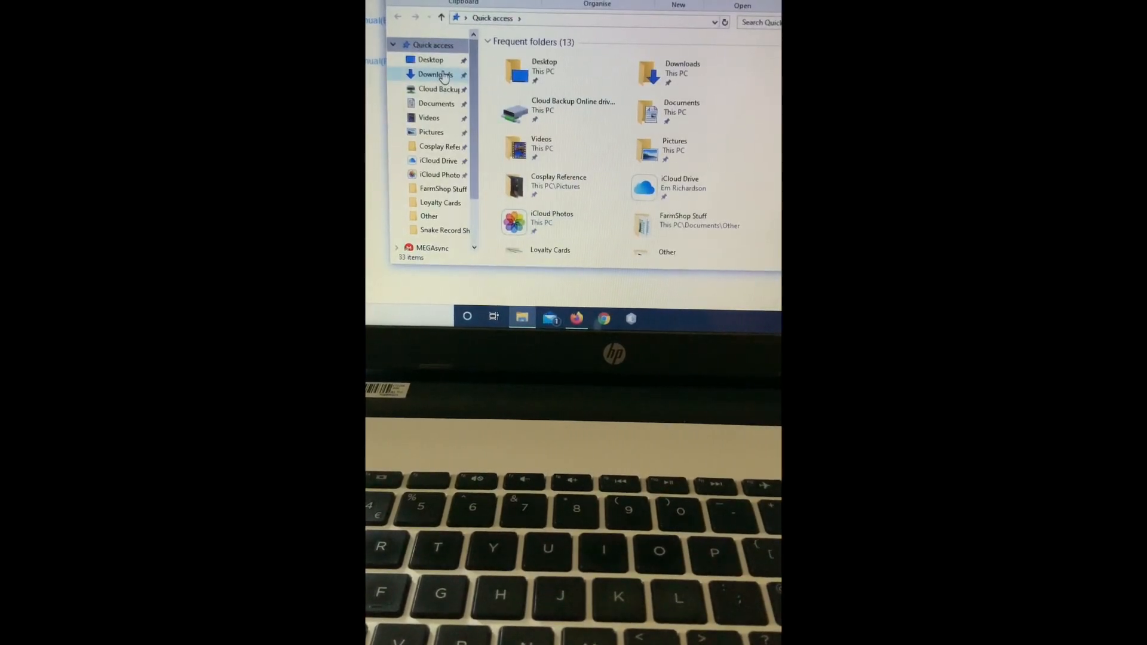
left_click(436, 74)
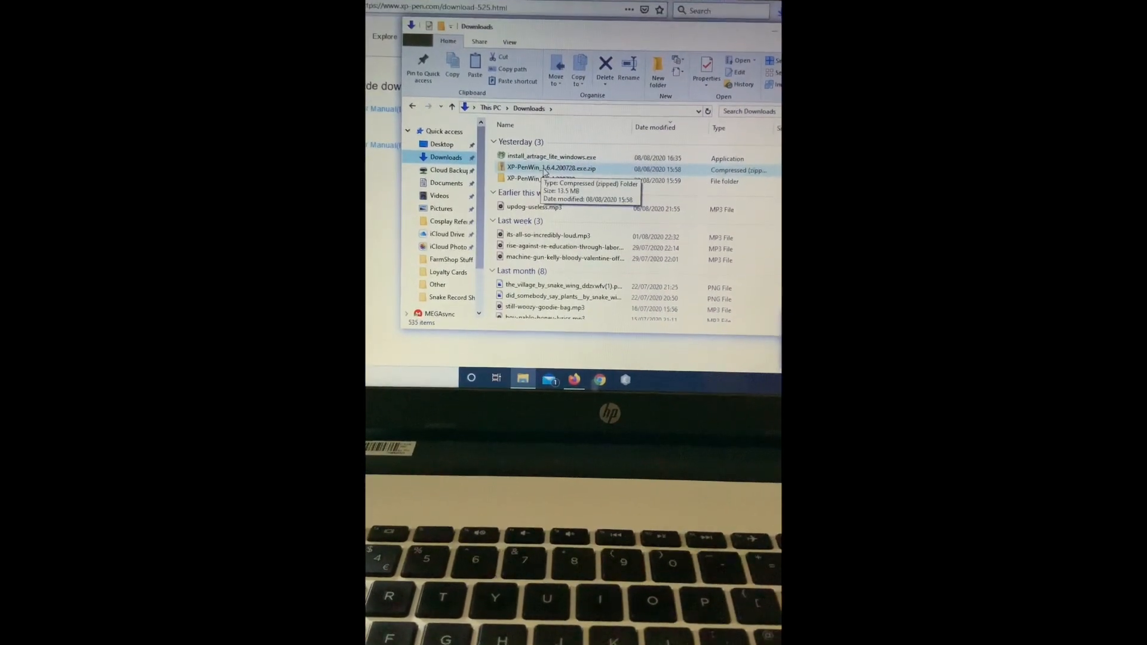
left_click(551, 169)
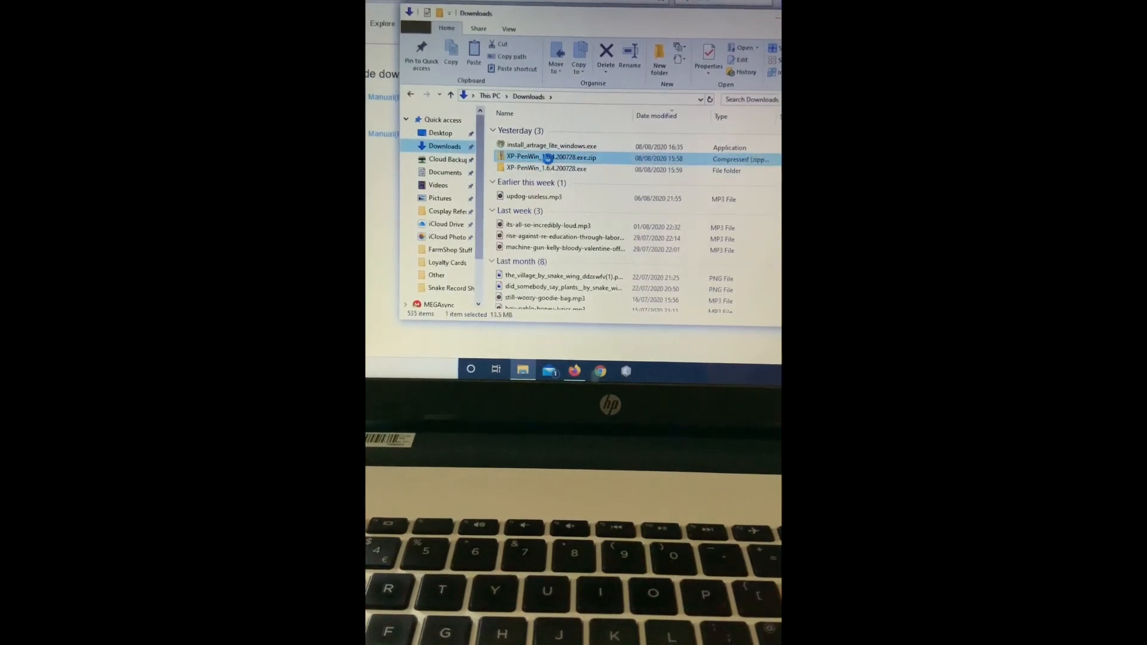
left_click(551, 159)
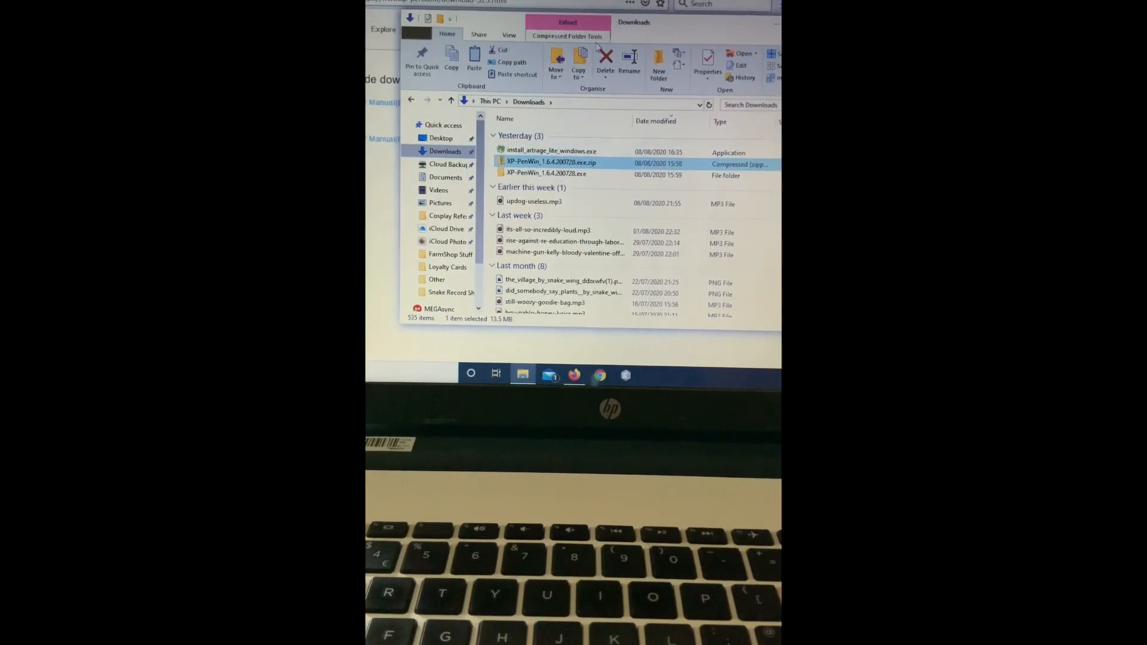